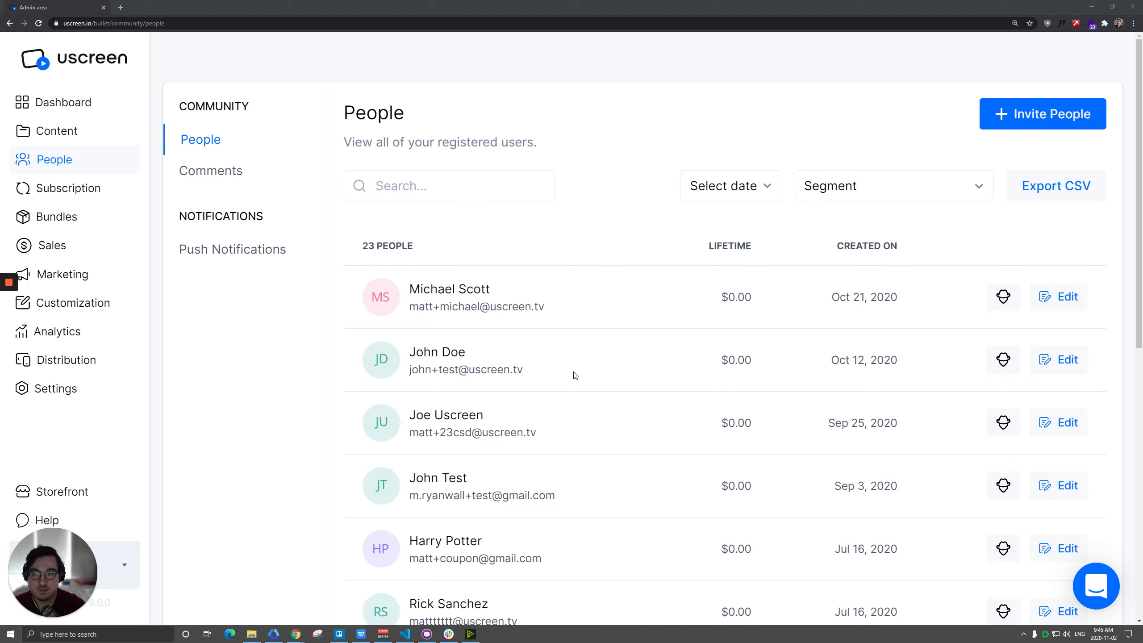
{"action": "mouse_move", "coordinate": [108, 160]}
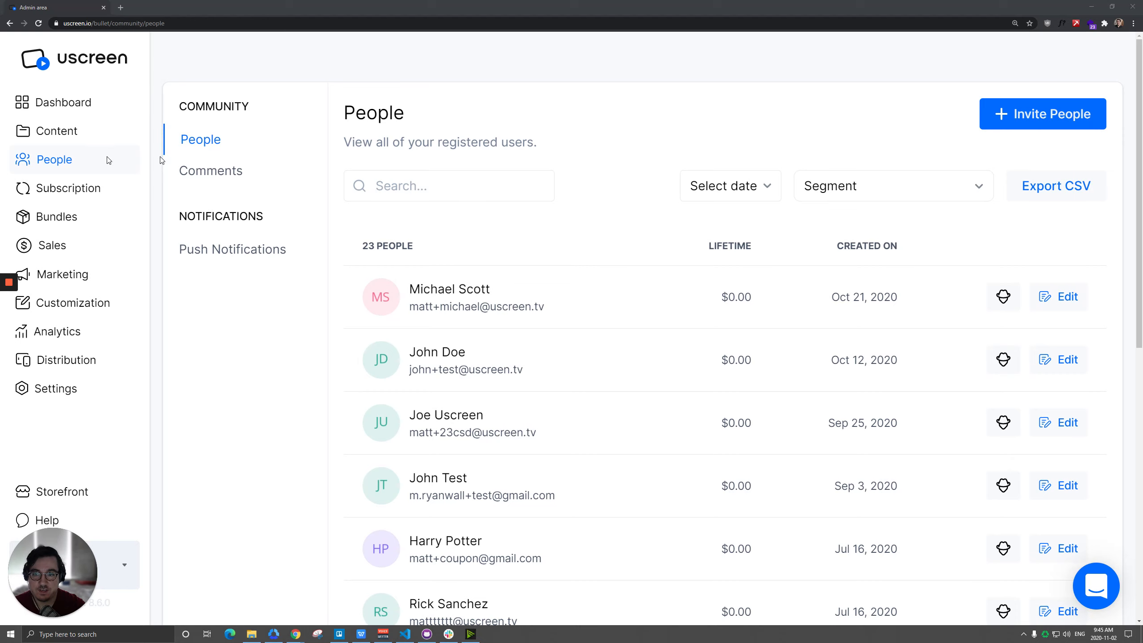
Open the Invite People form, then download and open the sample customer CSV of two names.
{"action": "left_click", "coordinate": [1042, 114]}
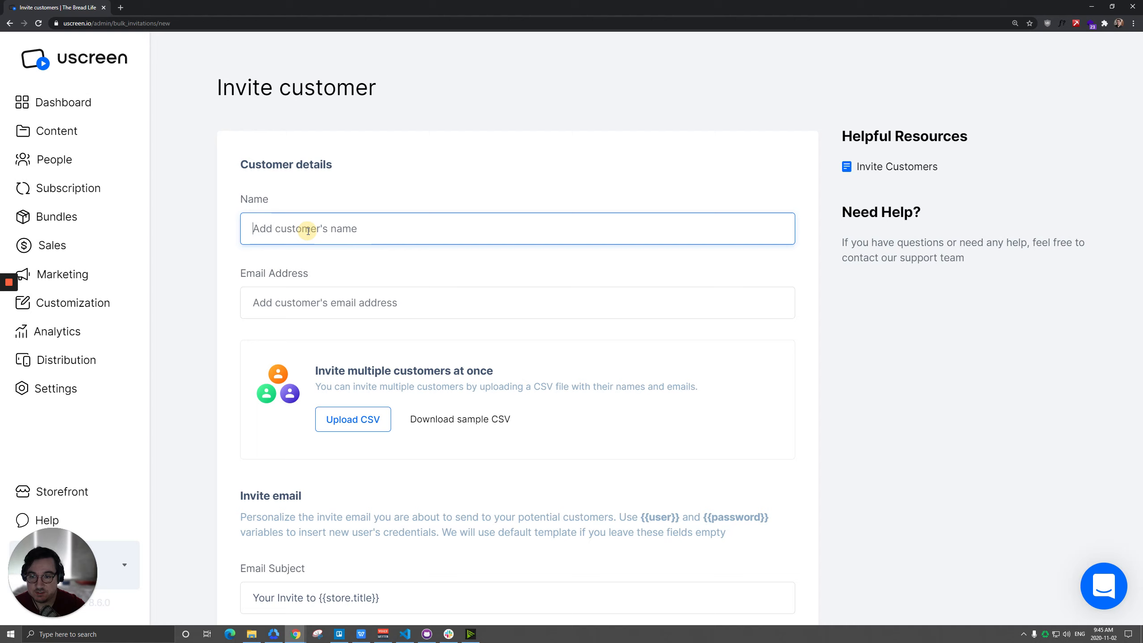
{"action": "scroll", "scroll_direction": "down", "scroll_amount": 3}
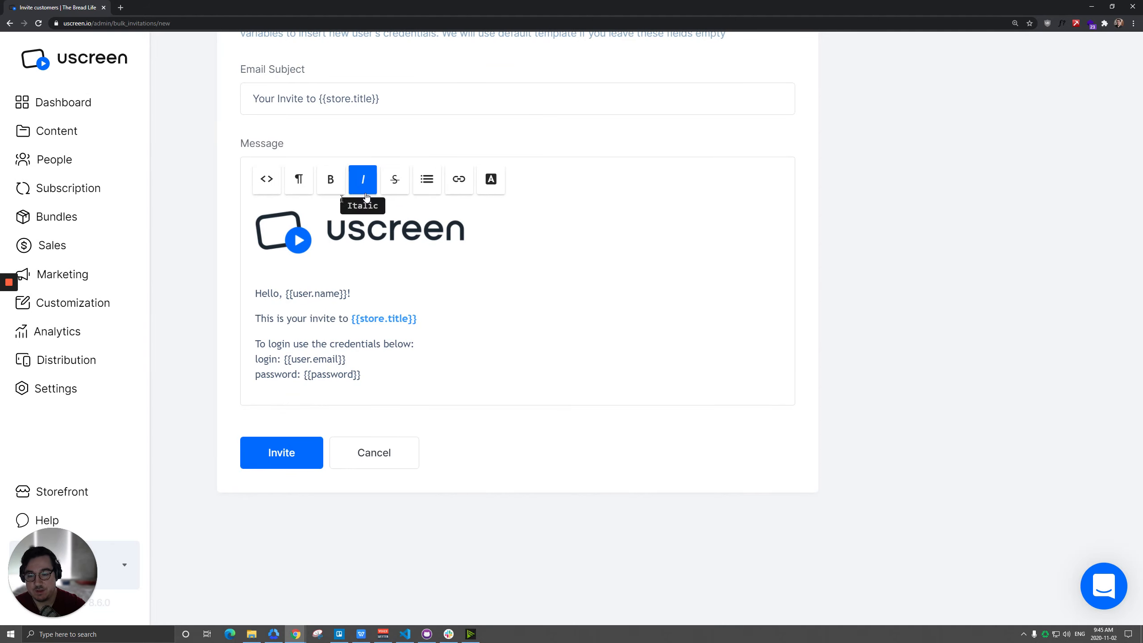
{"action": "scroll", "scroll_direction": "up", "scroll_amount": 3}
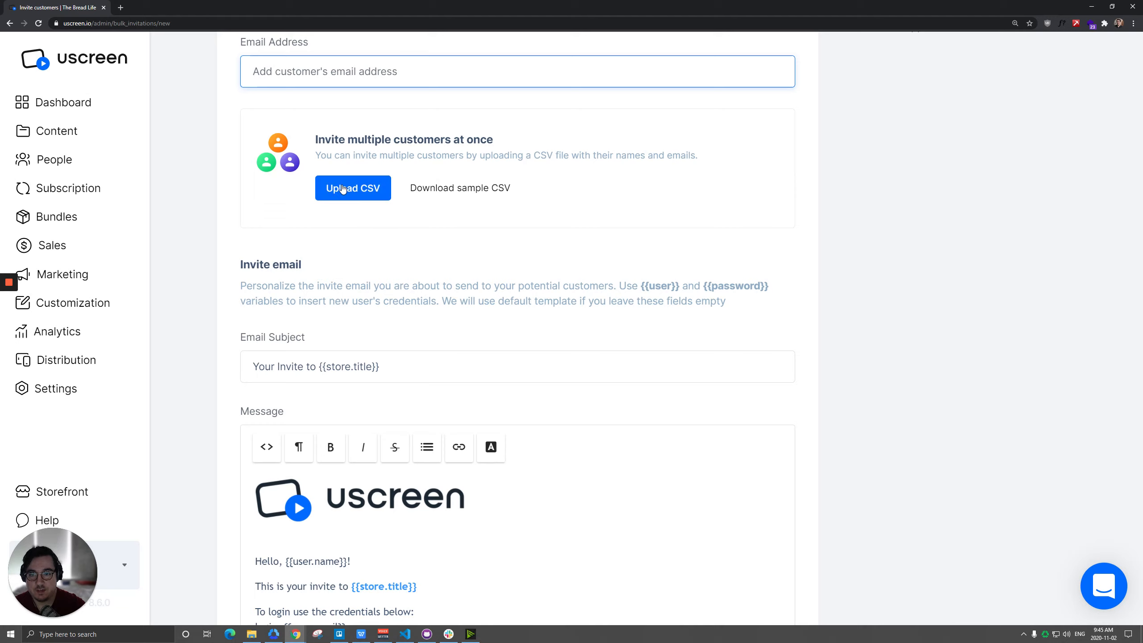
{"action": "mouse_move", "coordinate": [459, 188]}
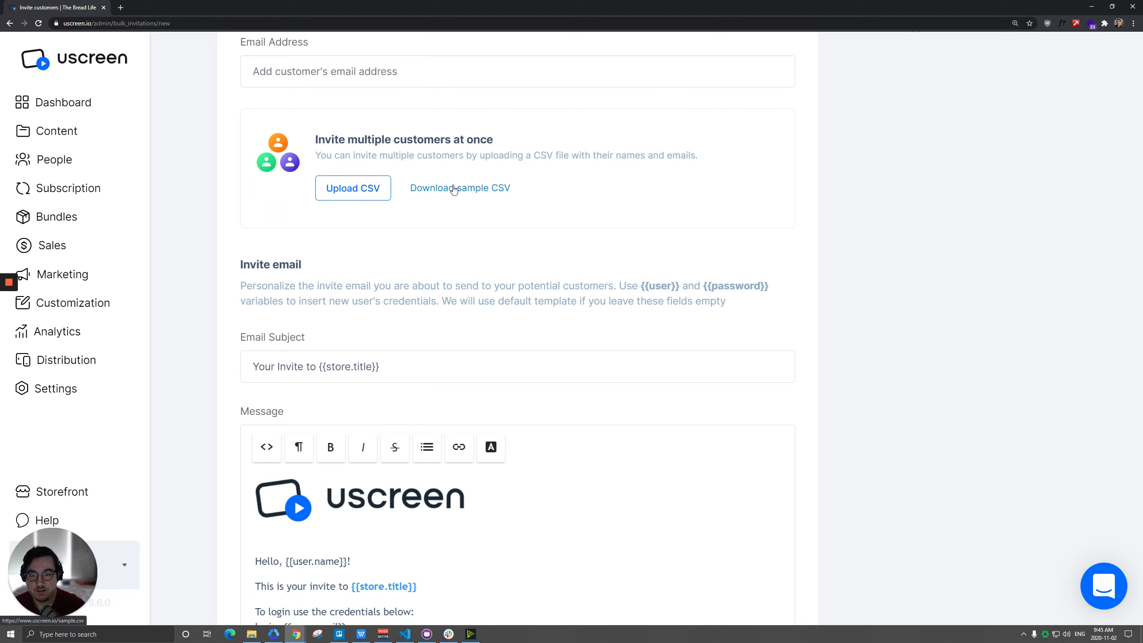
{"action": "left_click", "coordinate": [460, 187]}
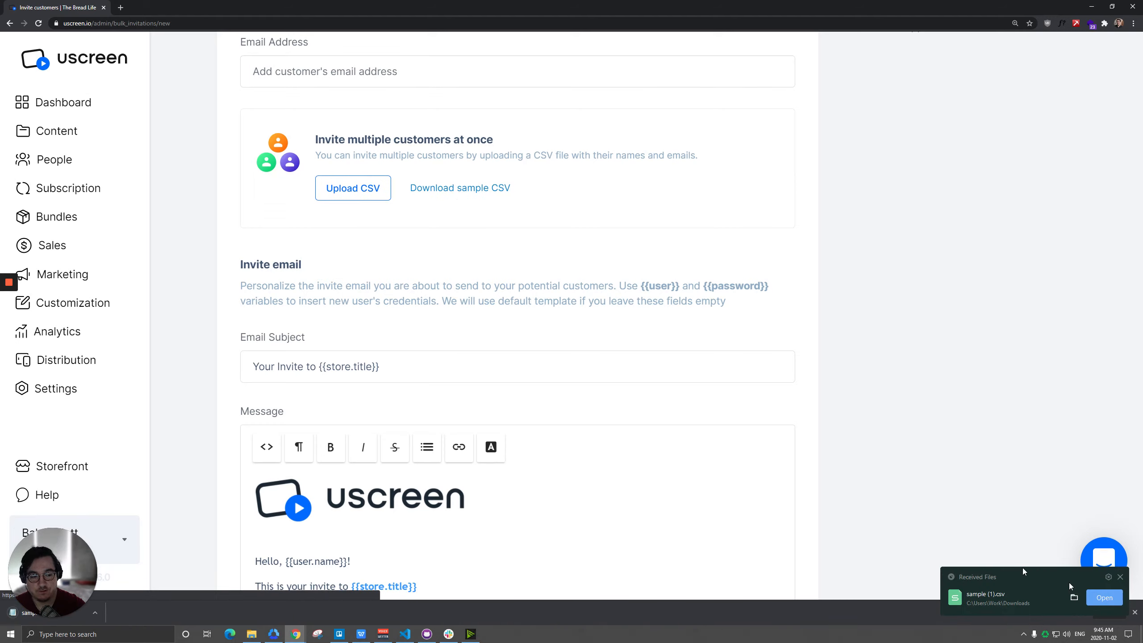
{"action": "left_click", "coordinate": [1103, 597]}
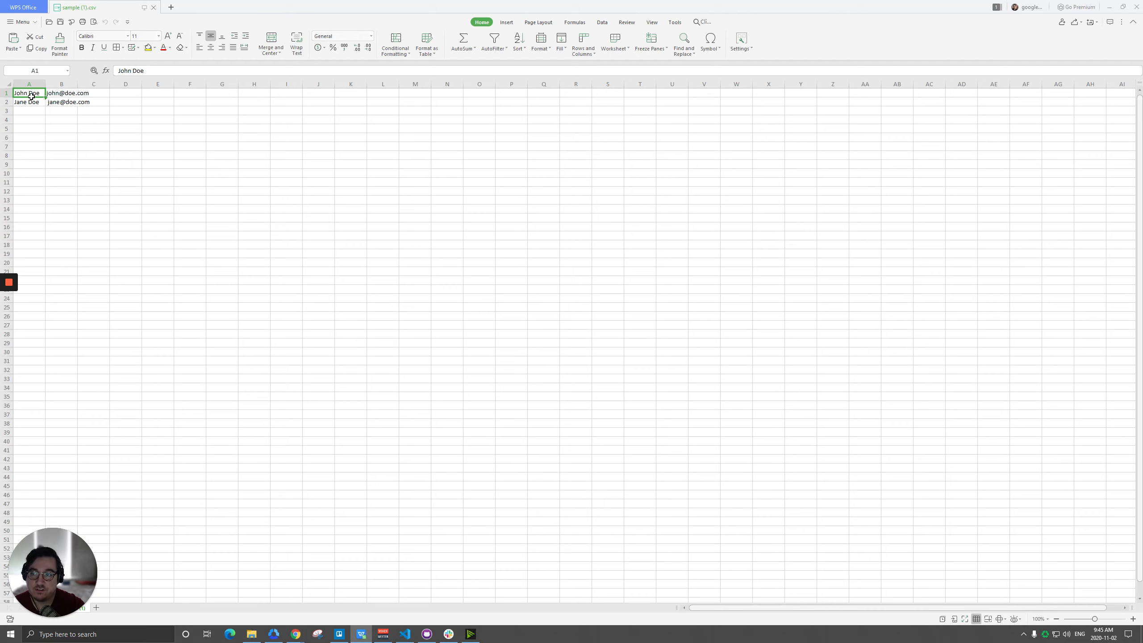
{"action": "mouse_move", "coordinate": [40, 100]}
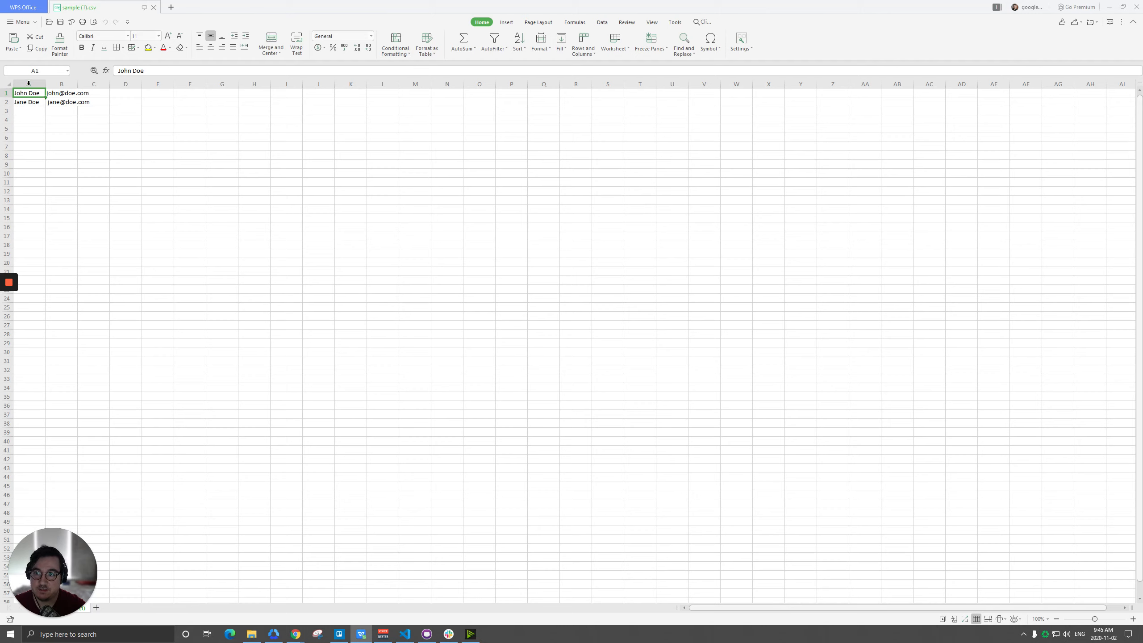
{"action": "mouse_move", "coordinate": [254, 105]}
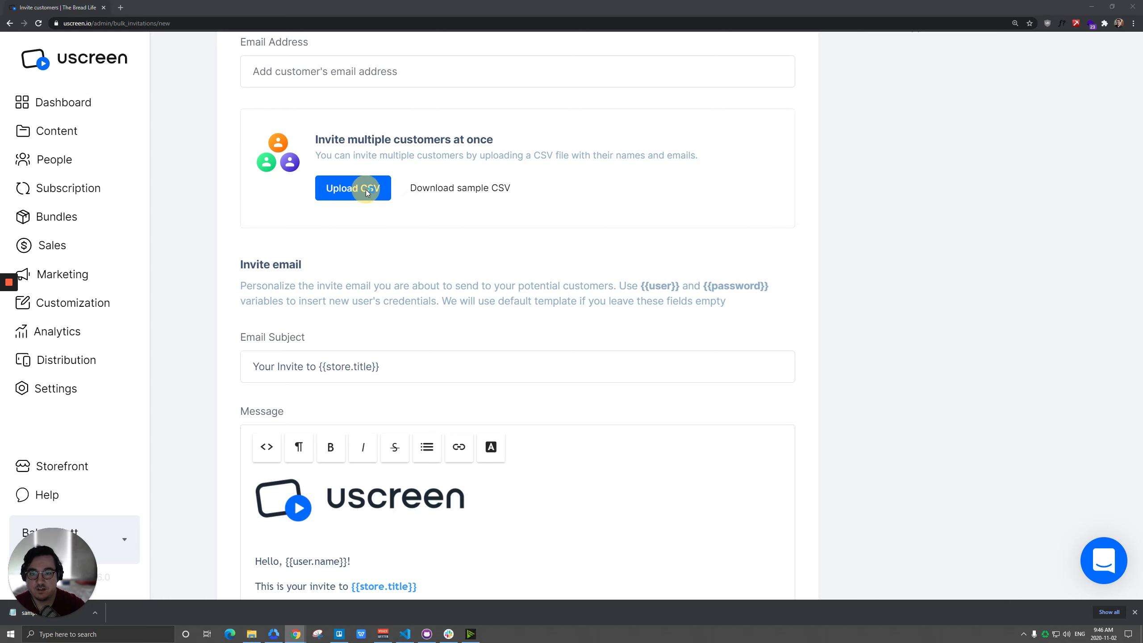
Upload sample (1).csv to the invite form, listing 2 customers.
{"action": "left_click", "coordinate": [353, 188]}
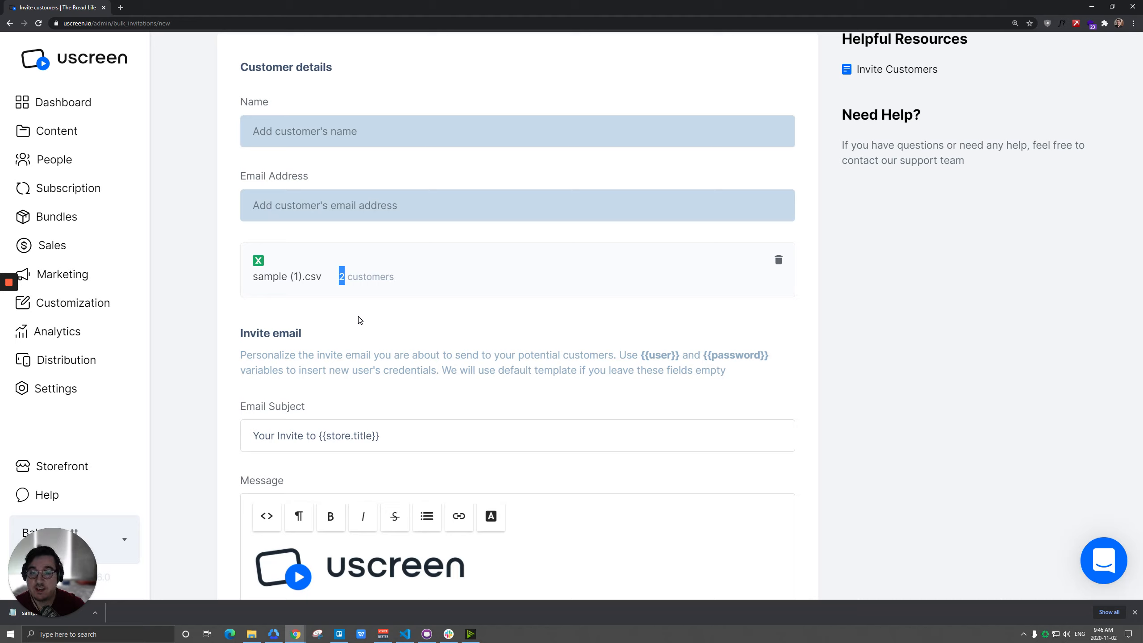
{"action": "mouse_move", "coordinate": [421, 324]}
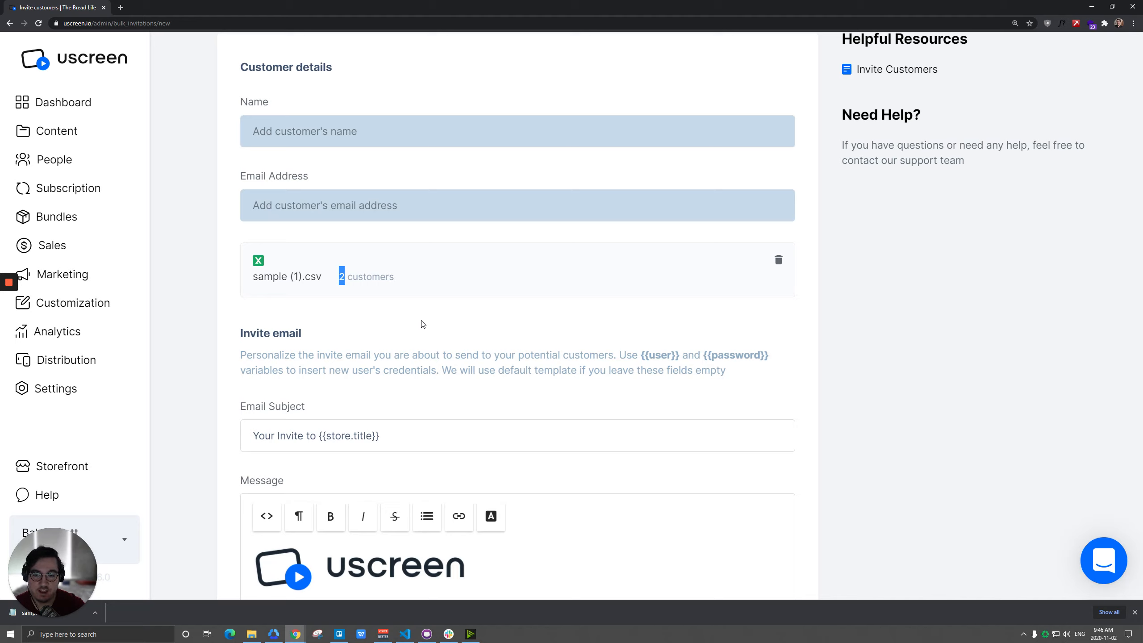
{"action": "mouse_move", "coordinate": [416, 320]}
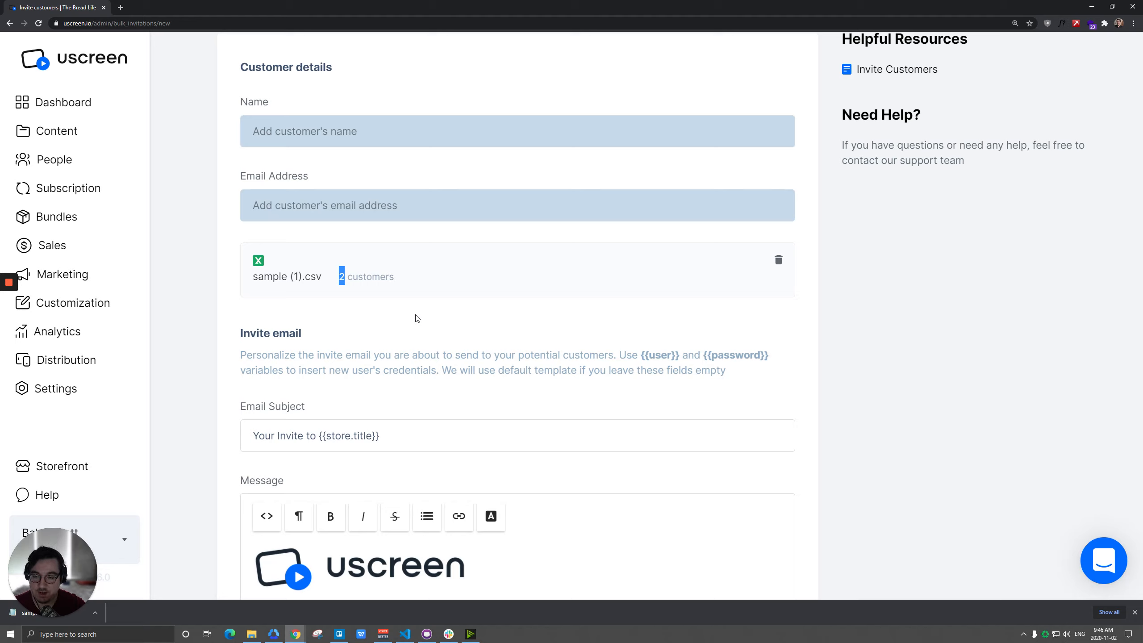
{"action": "mouse_move", "coordinate": [267, 263]}
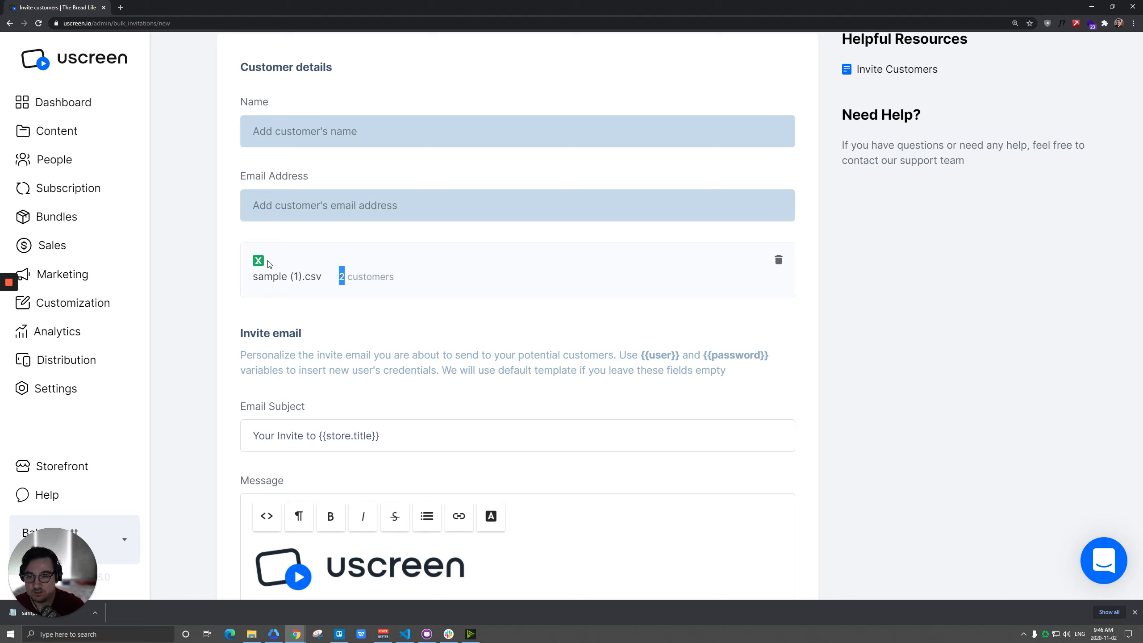
{"action": "mouse_move", "coordinate": [227, 259]}
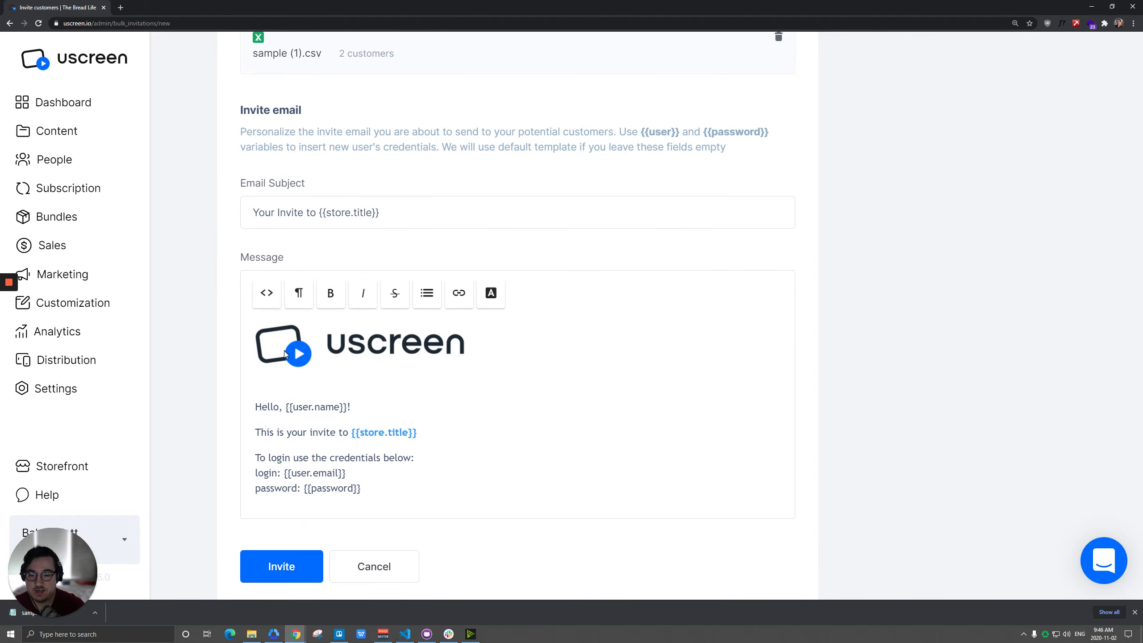
{"action": "mouse_move", "coordinate": [310, 470]}
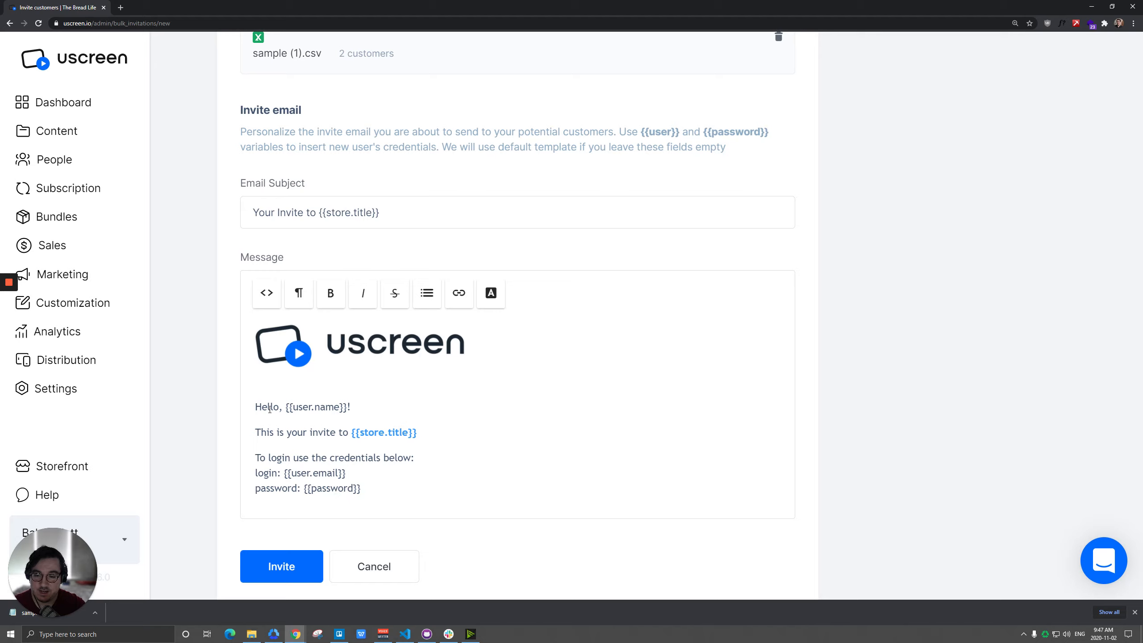
{"action": "mouse_move", "coordinate": [199, 415]}
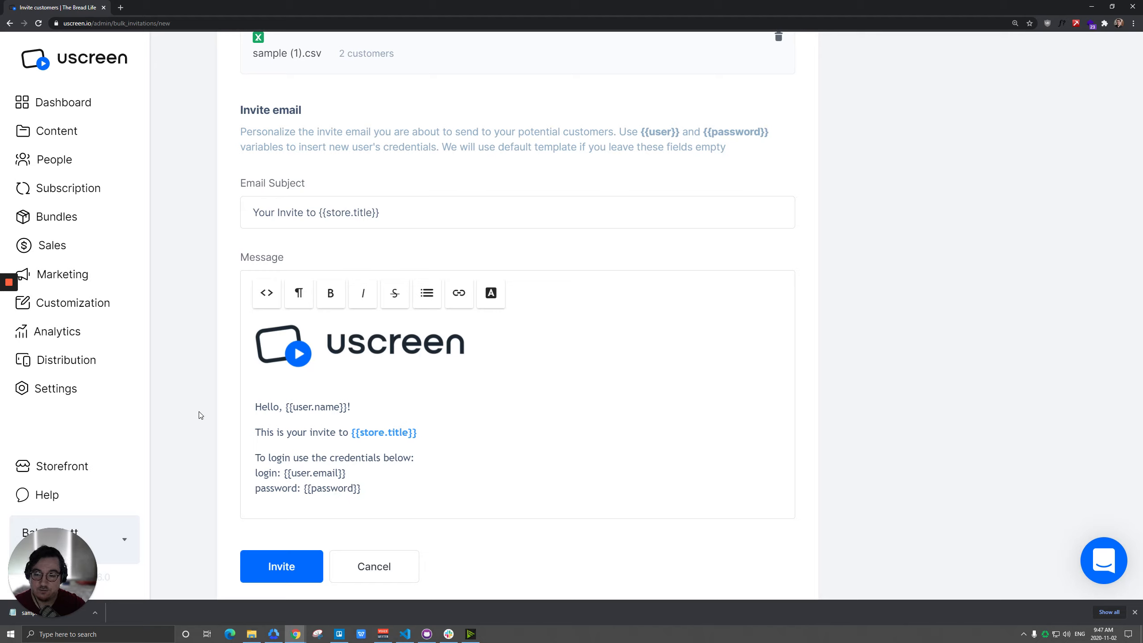